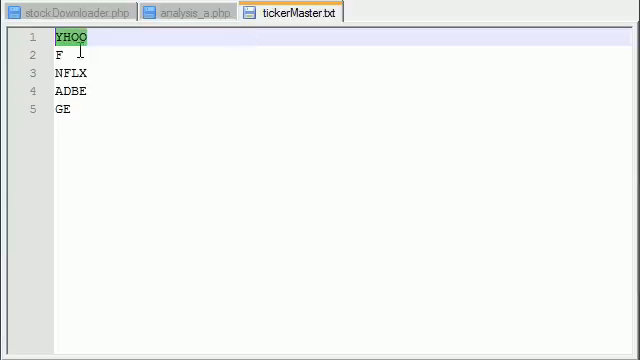
# Bring the analysis_a.php tab, with its masterLoop function, to the front
pyautogui.click(190, 11)
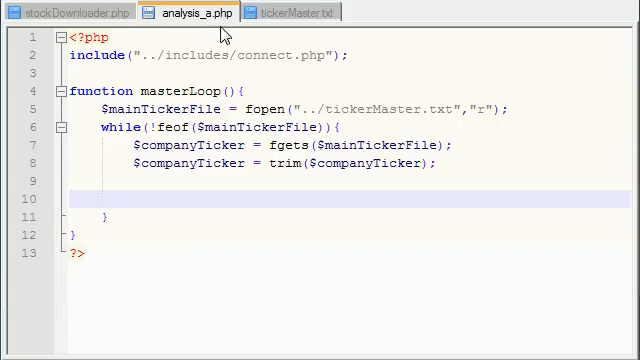
pyautogui.moveTo(224, 35)
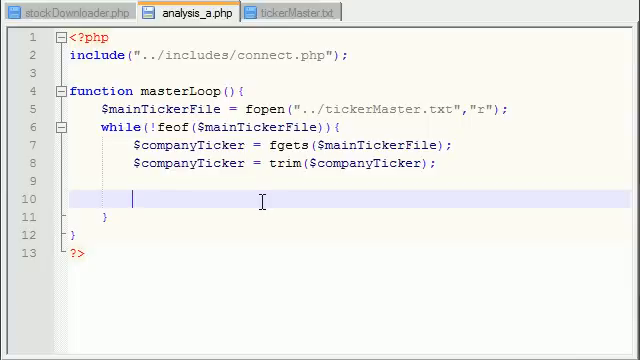
pyautogui.moveTo(245, 270)
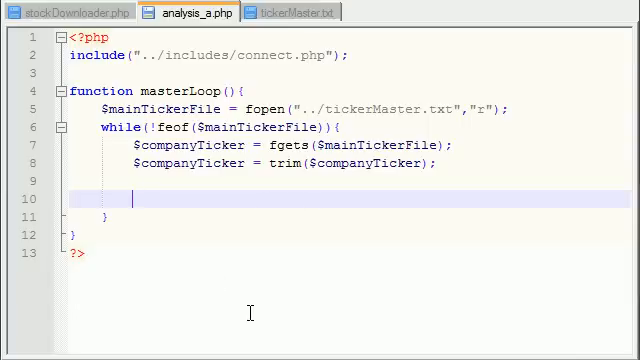
# On line 10, type $nextDayIncrease = 0;, $nextDayDecrease = 0; and $nextDayNoChange = 0; on separate lines
pyautogui.write('$')
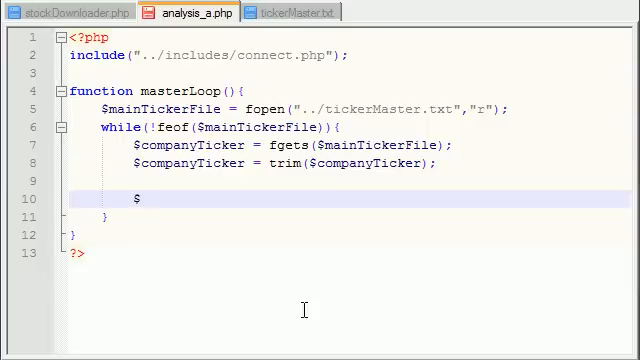
pyautogui.moveTo(589, 87)
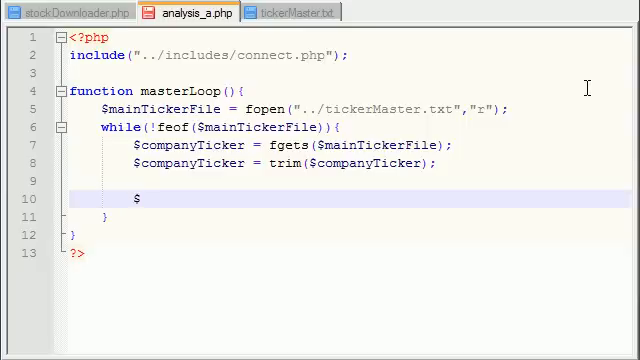
pyautogui.write('next')
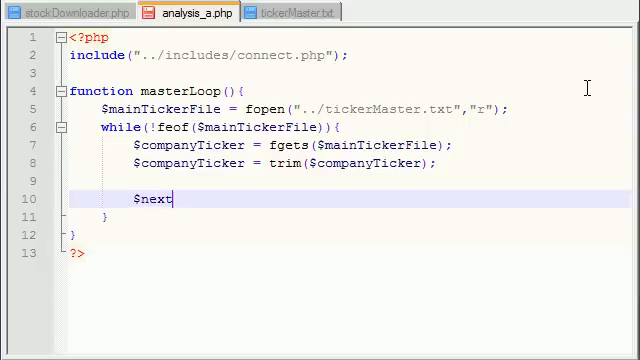
pyautogui.write('DayIncre')
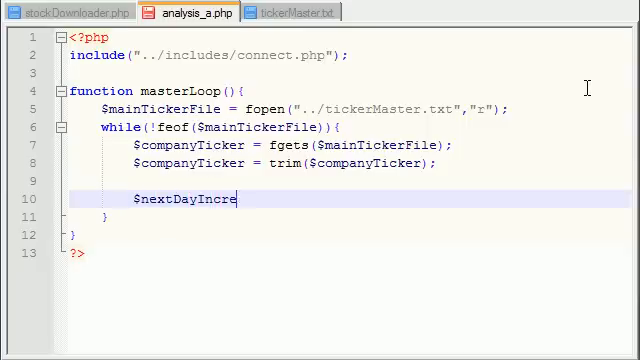
pyautogui.write('ase')
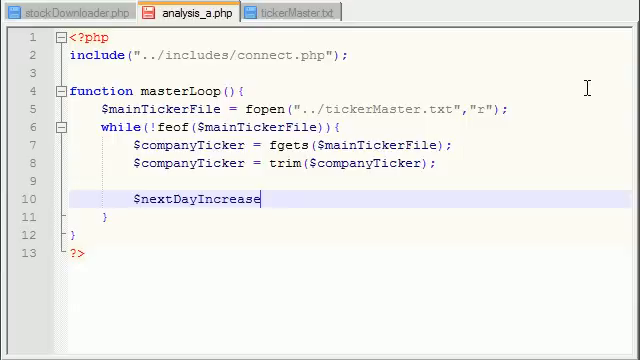
pyautogui.write('= 0;')
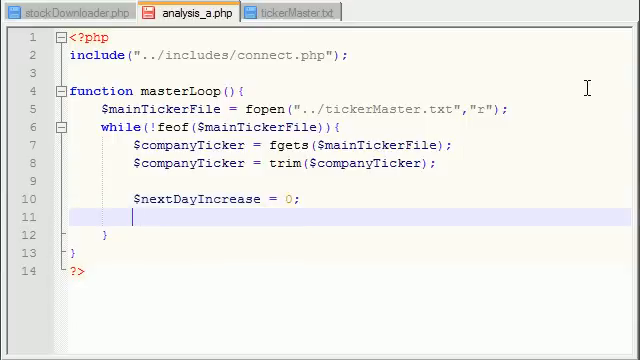
pyautogui.moveTo(281, 237)
pyautogui.write('$nextDayDecrease = 0;')
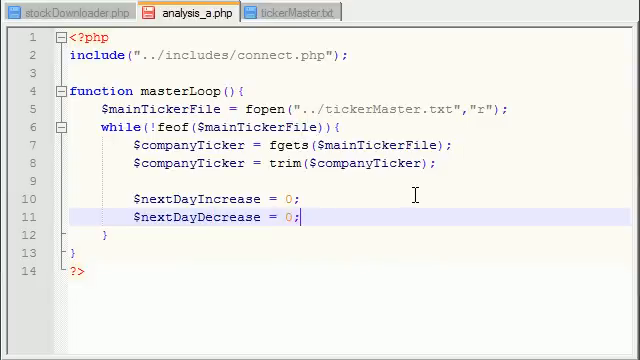
pyautogui.write('$')
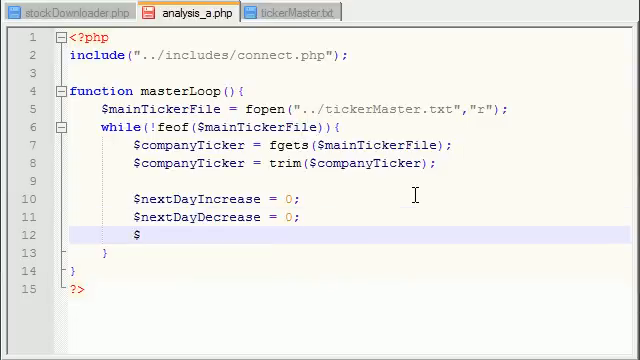
pyautogui.write('ne')
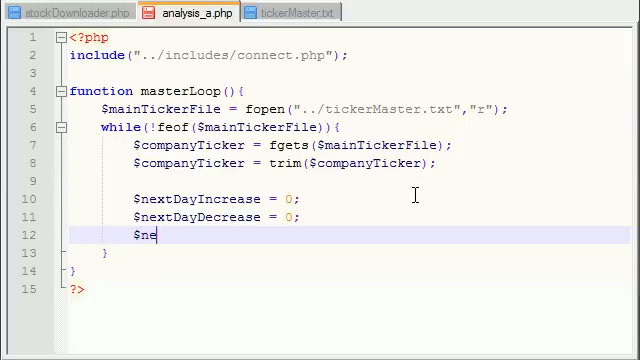
pyautogui.write('xtDay')
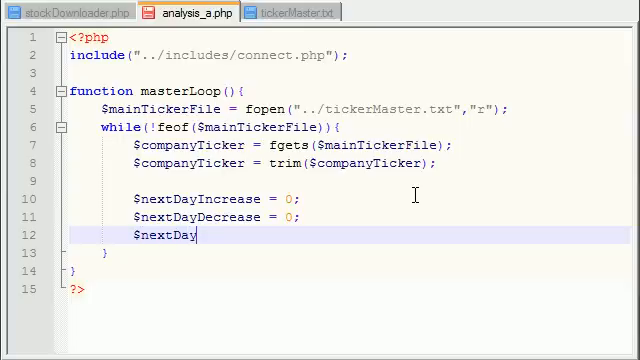
pyautogui.write('NoChange')
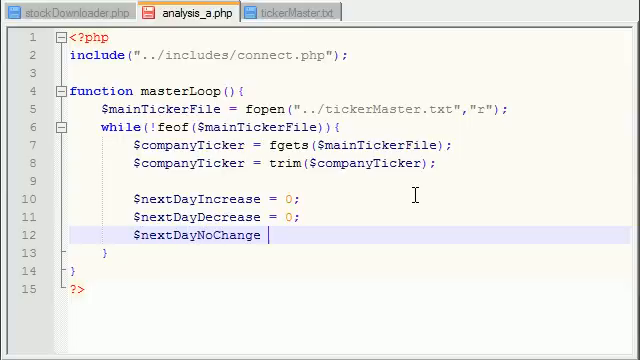
pyautogui.write('=')
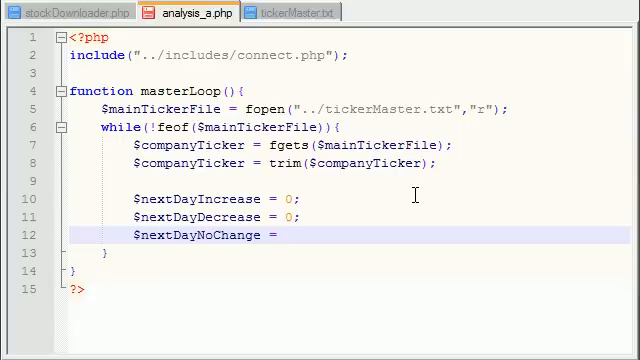
pyautogui.write('0;')
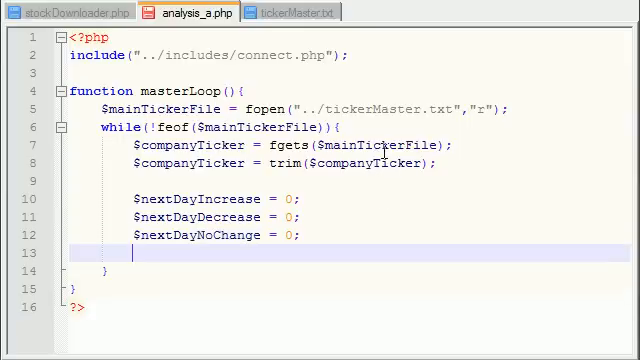
# Below the counters, add $total = 0;, $sumOfIncreases = 0; and $sumOfDecreases = 0;
pyautogui.write('$ttc')
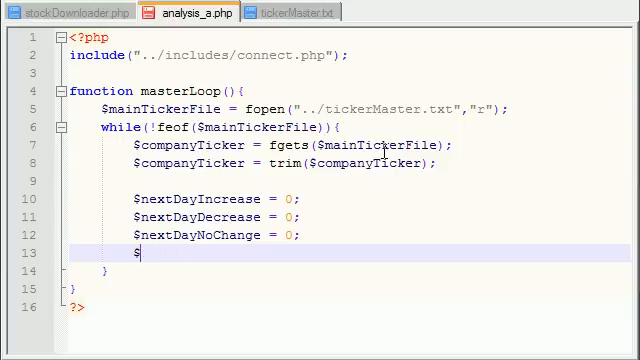
pyautogui.write('total =')
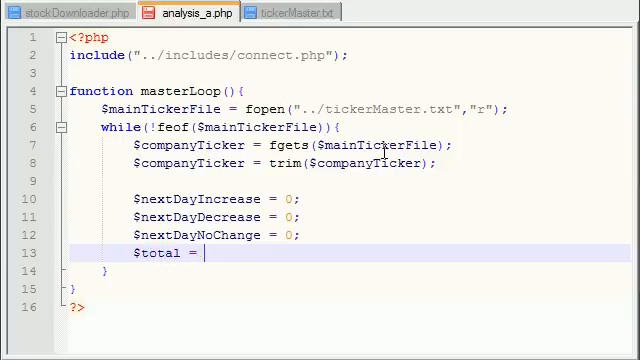
pyautogui.write('0 ;')
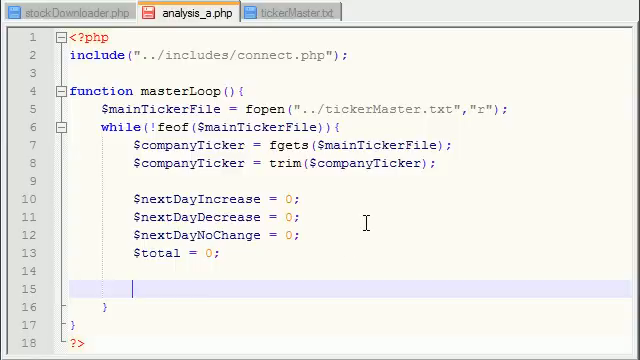
pyautogui.write('$sum')
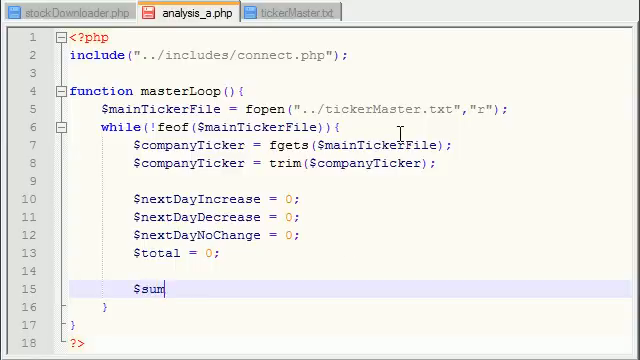
pyautogui.write('OfI')
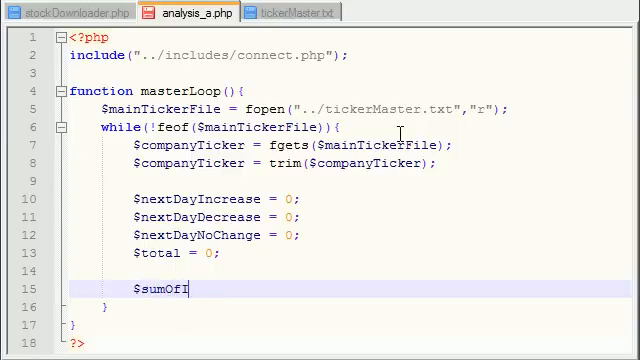
pyautogui.write('ncreases')
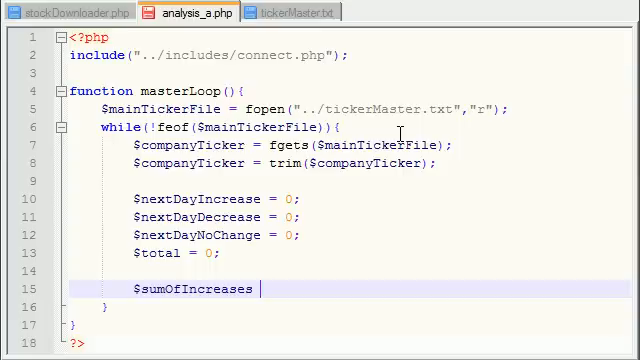
pyautogui.write('= 0;')
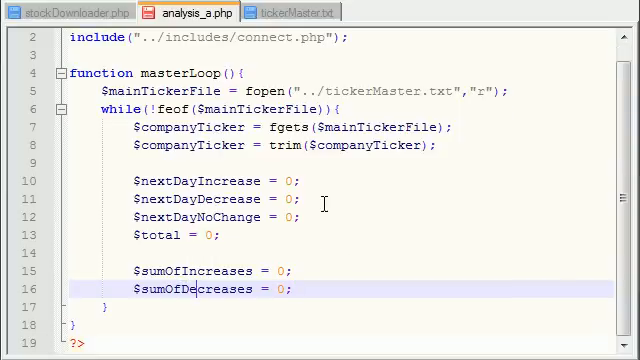
pyautogui.moveTo(310, 236)
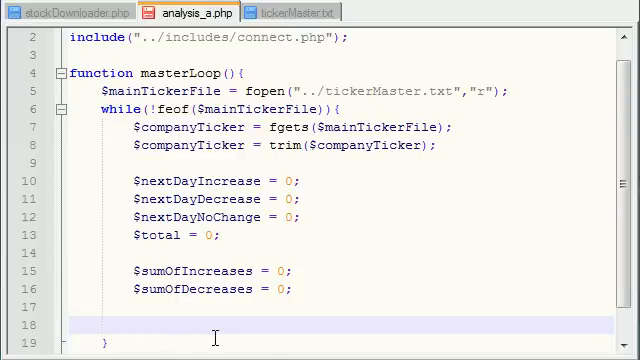
# Start an empty query string with $sql = "";
pyautogui.write('$')
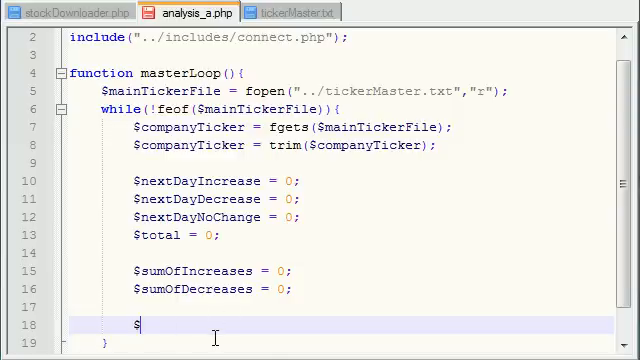
pyautogui.write('ql =')
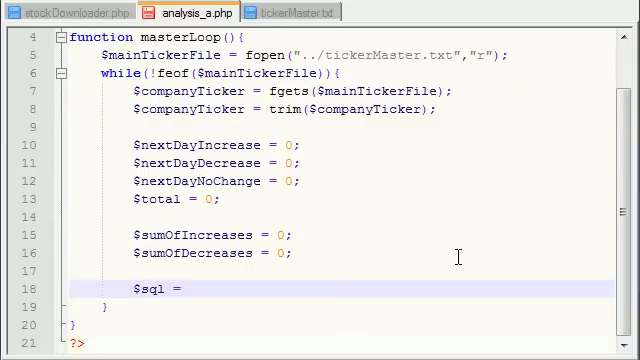
pyautogui.write('"";')
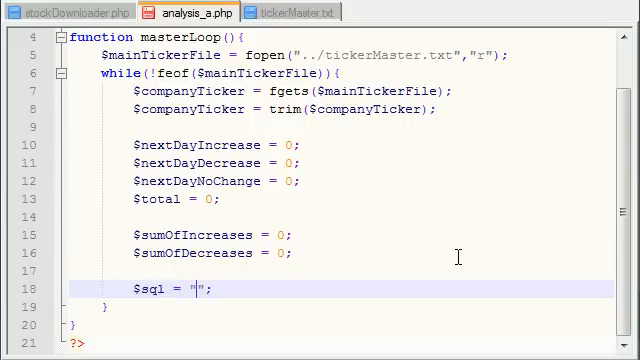
# Fill the $sql string with "SELECT date, percent_change FROM"
pyautogui.write('SE')
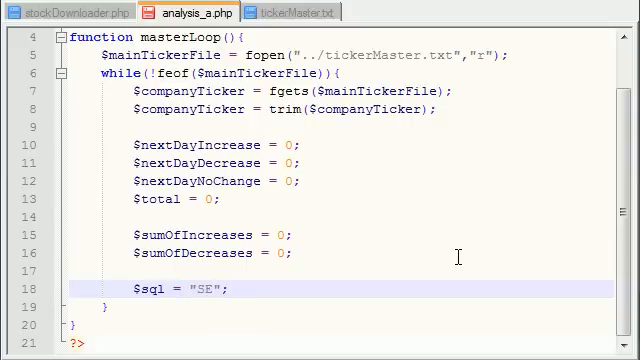
pyautogui.write('LECT datre')
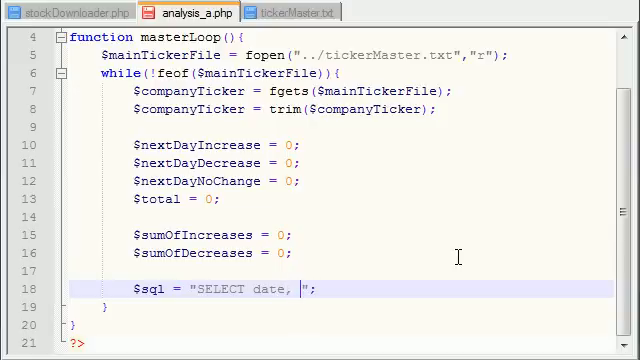
pyautogui.write('percent')
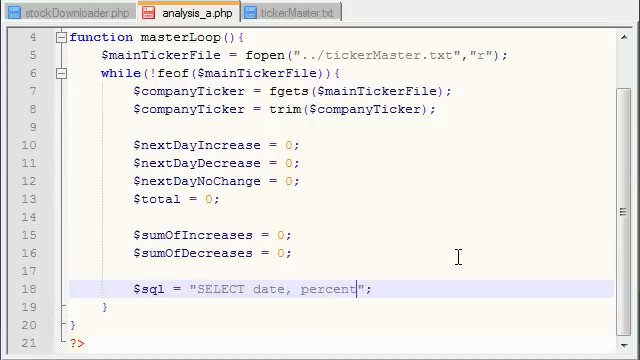
pyautogui.write('_change')
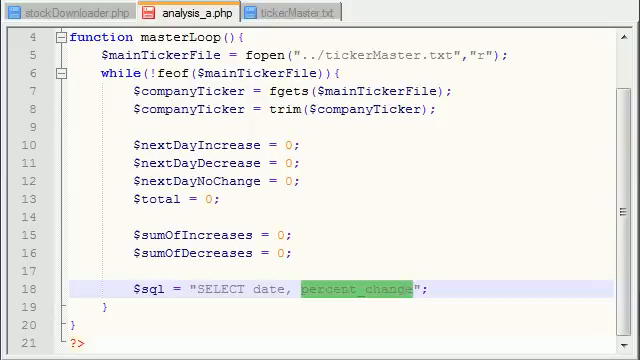
pyautogui.moveTo(453, 234)
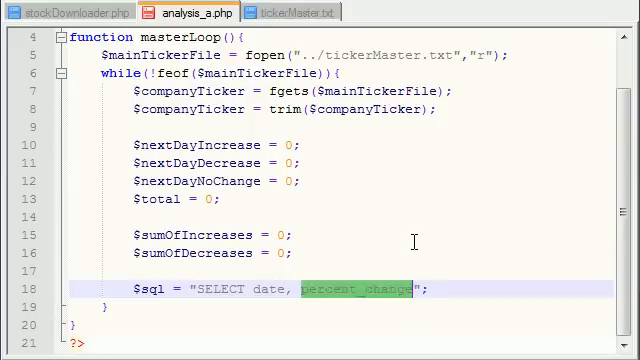
pyautogui.click(433, 240)
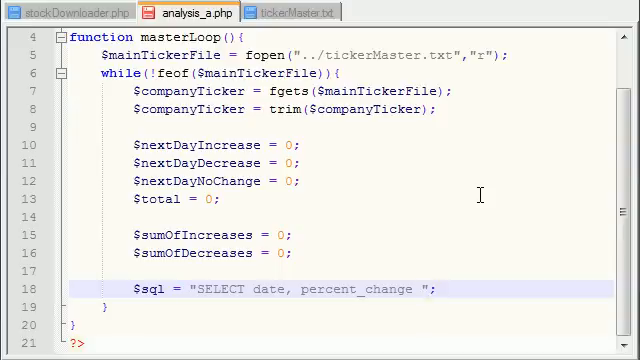
pyautogui.write('FROM')
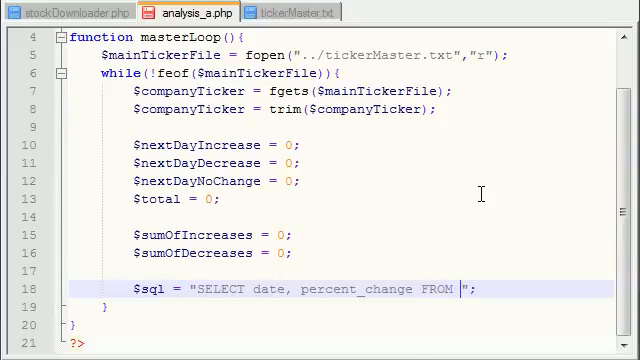
pyautogui.moveTo(270, 203)
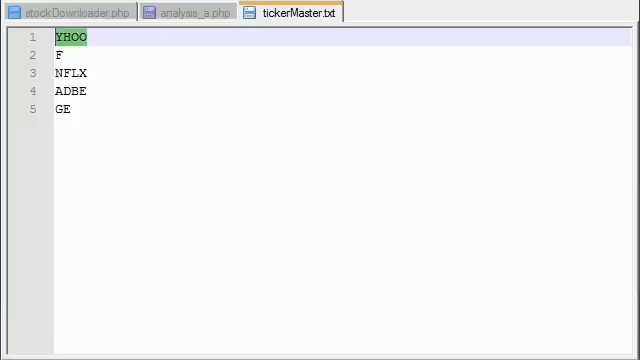
# Check the ticker symbols in tickerMaster.txt, then return to analysis_a.php to use $companyTicker as the table
pyautogui.click(62, 73)
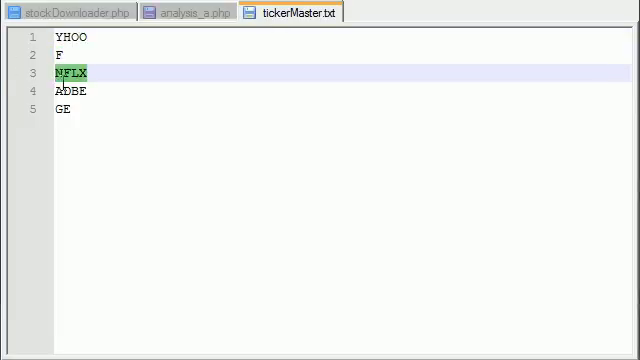
pyautogui.click(197, 12)
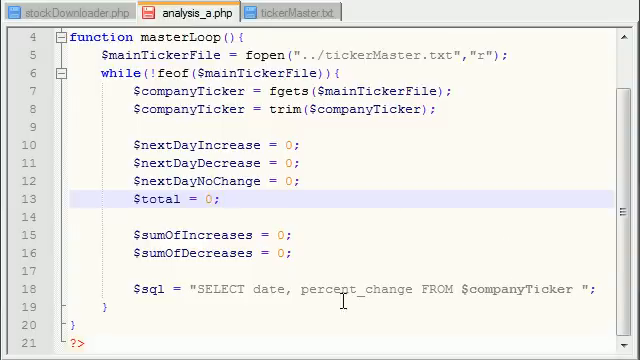
pyautogui.moveTo(462, 289)
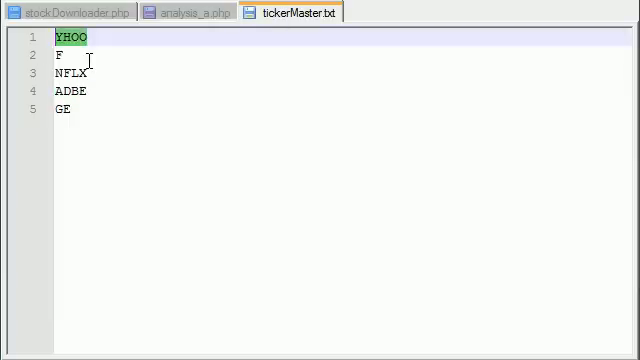
pyautogui.click(185, 11)
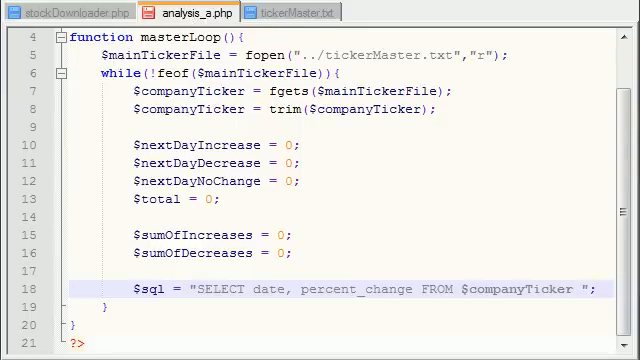
# Append WHERE percent_change < '0' ORDER BY date ASC to the $sql query
pyautogui.click(575, 289)
pyautogui.write('WHE')
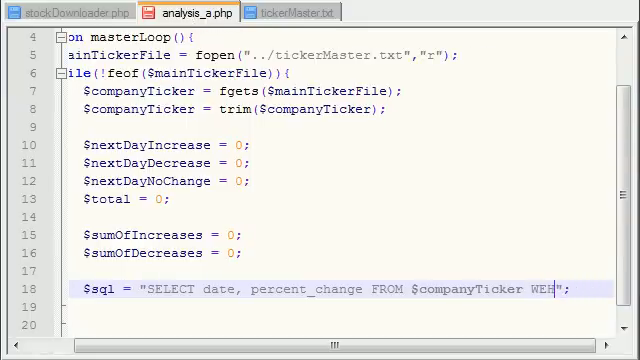
pyautogui.write('RE')
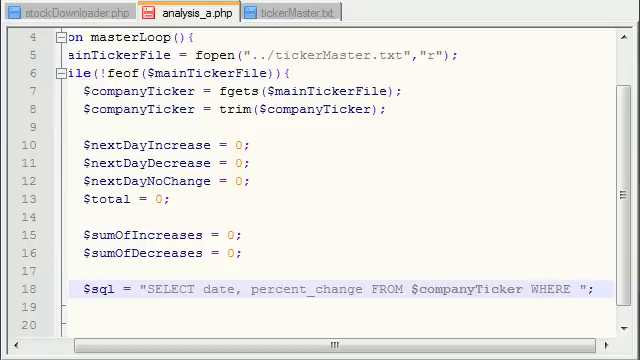
pyautogui.doubleClick(307, 289)
pyautogui.write('percent_change ')
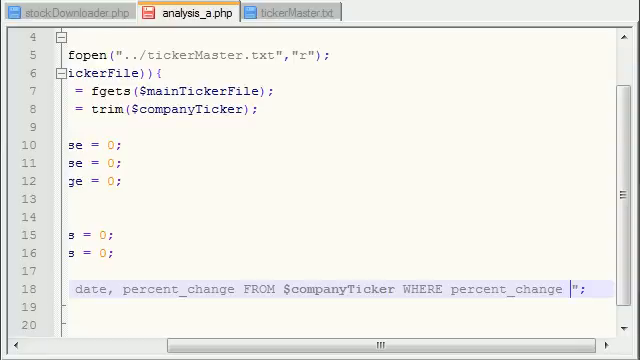
pyautogui.write('<')
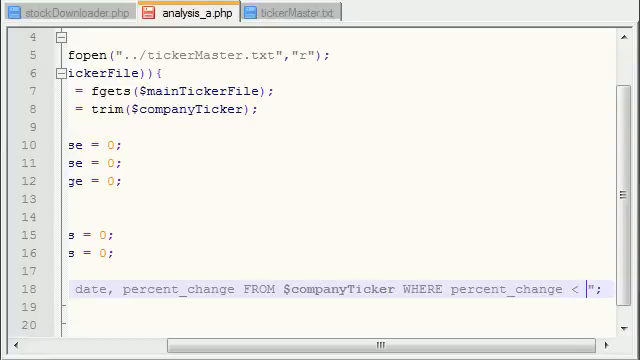
pyautogui.write('"')
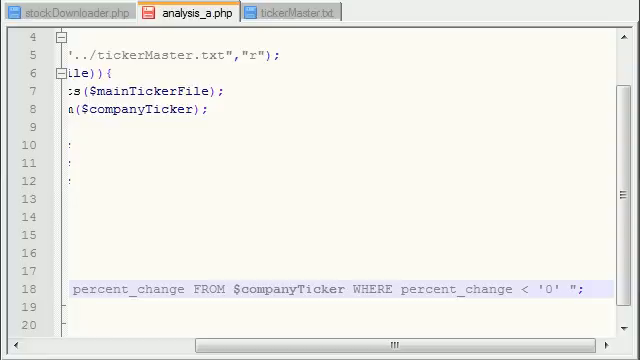
pyautogui.write('ORDER BY date')
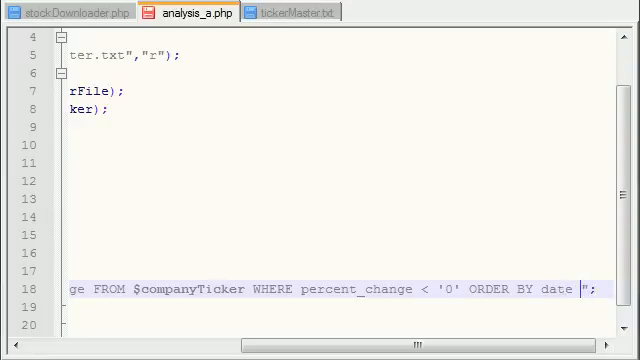
pyautogui.write('ASC')
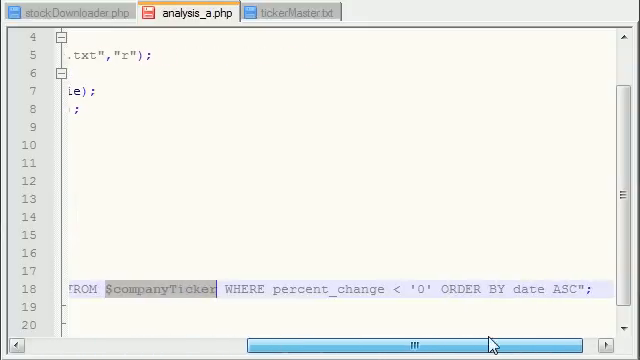
pyautogui.hscroll(3)
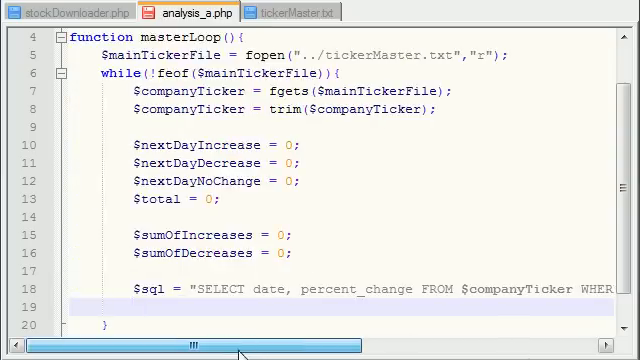
# Below $sql, add the line $result = mysql_query($sql);
pyautogui.scroll(-3)
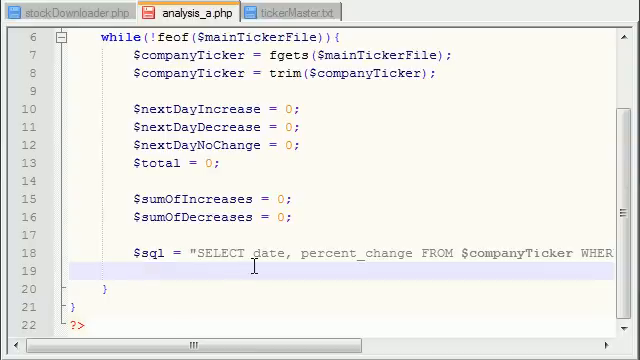
pyautogui.write('$result =')
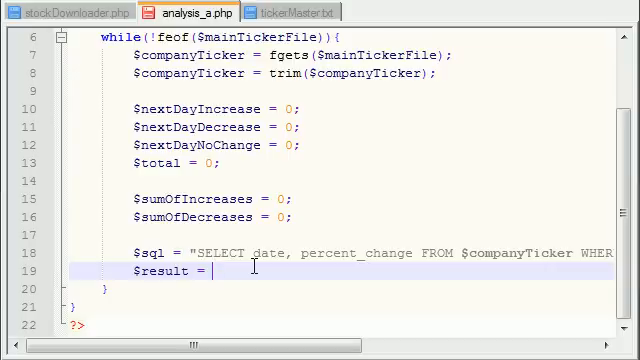
pyautogui.write('mysql_que')
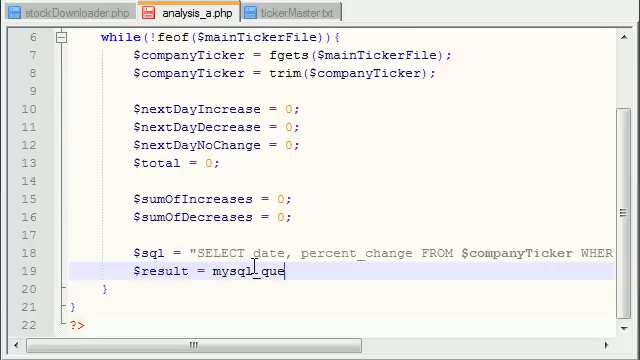
pyautogui.write('ry();')
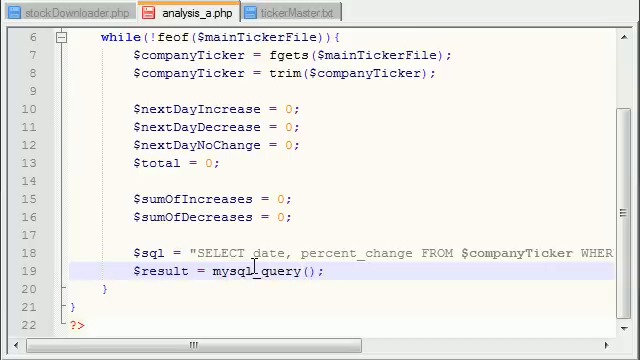
pyautogui.doubleClick(147, 253)
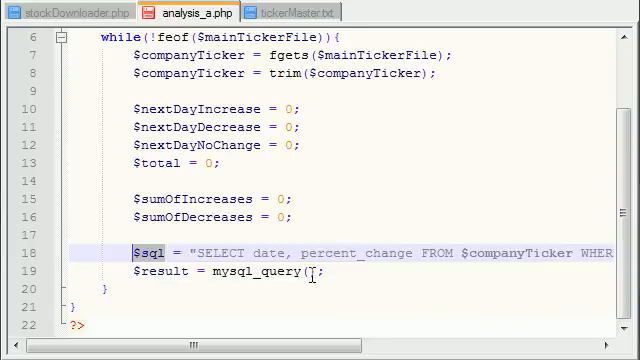
pyautogui.write('$sql')
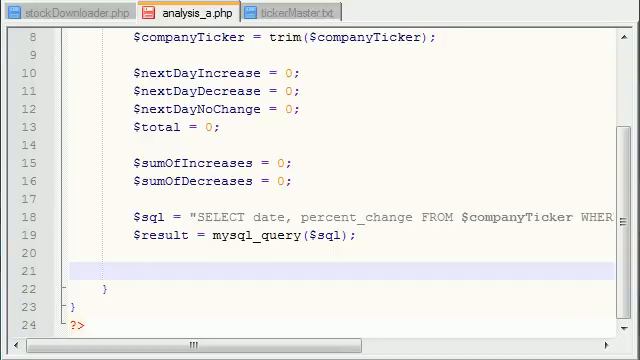
# On empty line 21, type if($result){ so Notepad++ adds the closing brace
pyautogui.doubleClick(167, 235)
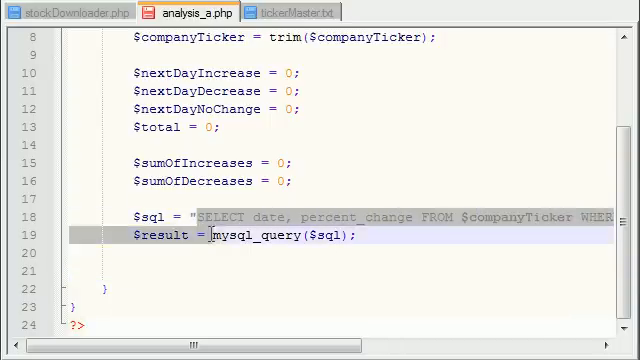
pyautogui.doubleClick(165, 235)
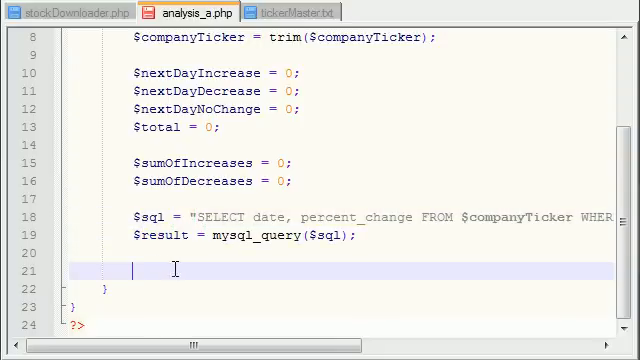
pyautogui.moveTo(358, 305)
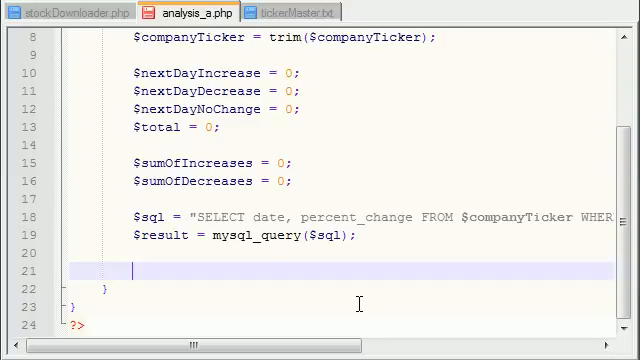
pyautogui.write('if()')
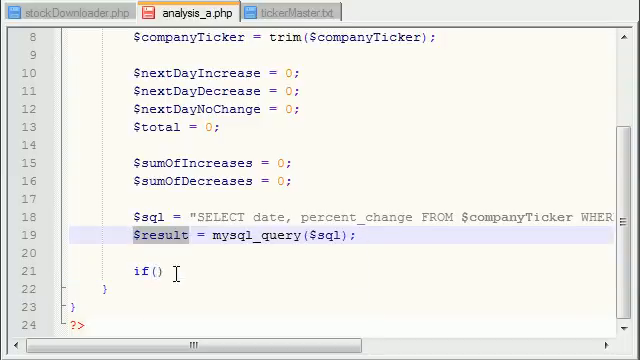
pyautogui.write('$result')
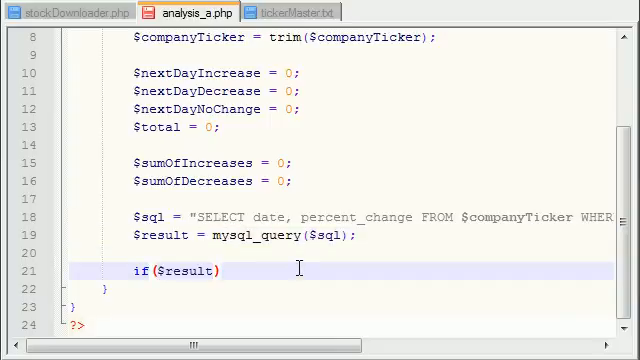
pyautogui.write('{')
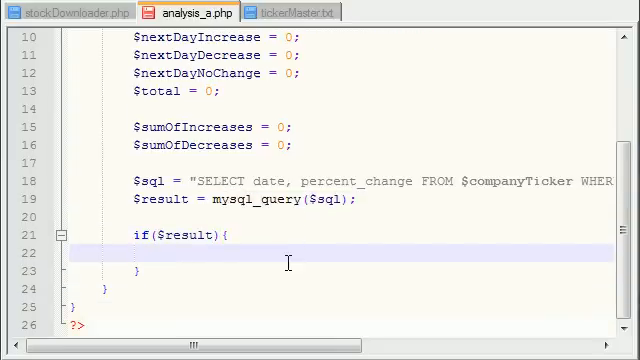